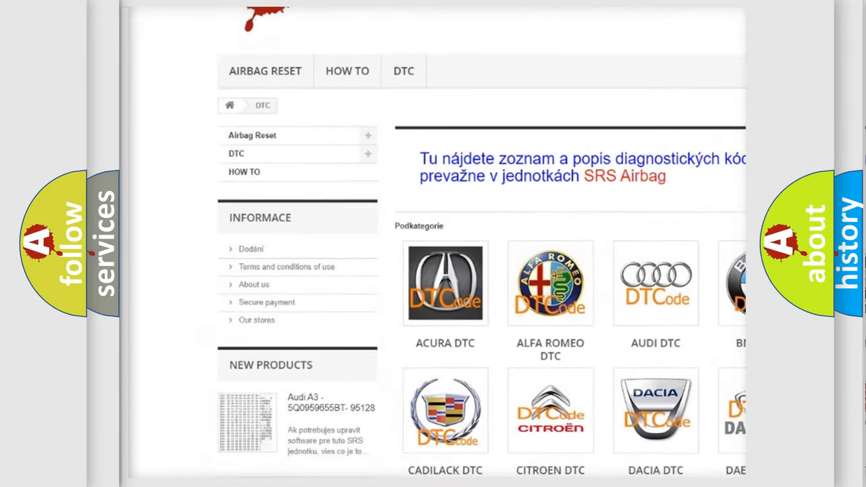
scroll(down, 3)
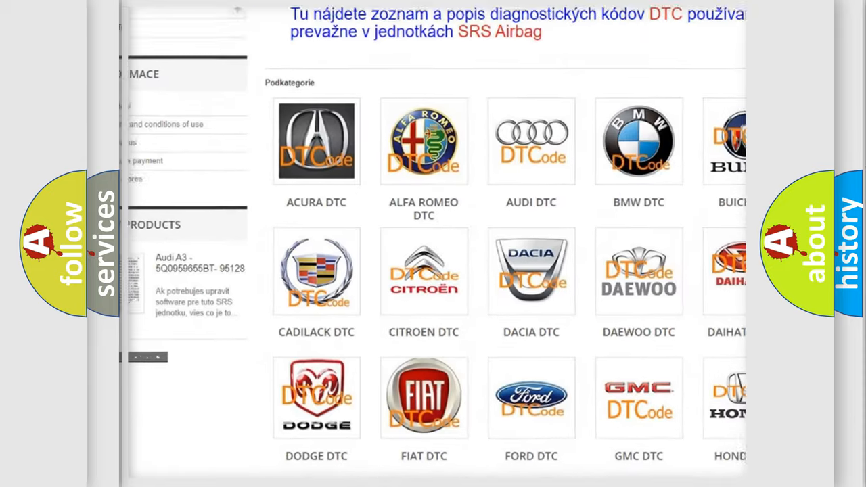
scroll(down, 3)
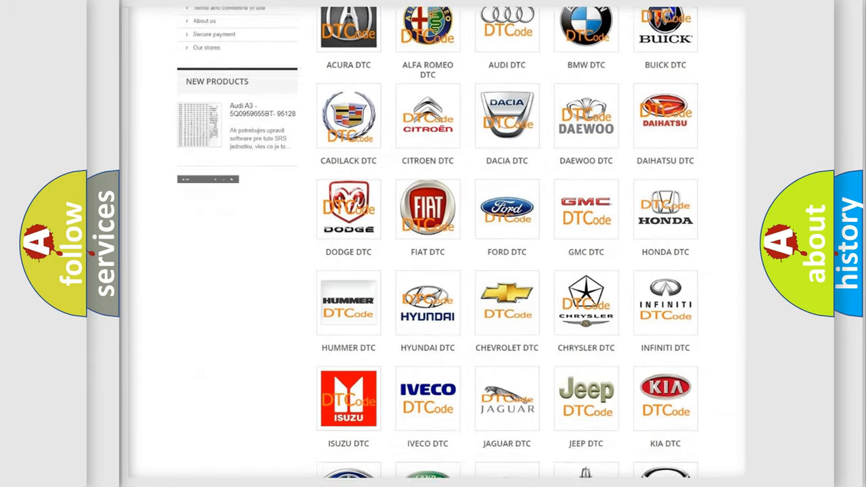
scroll(down, 3)
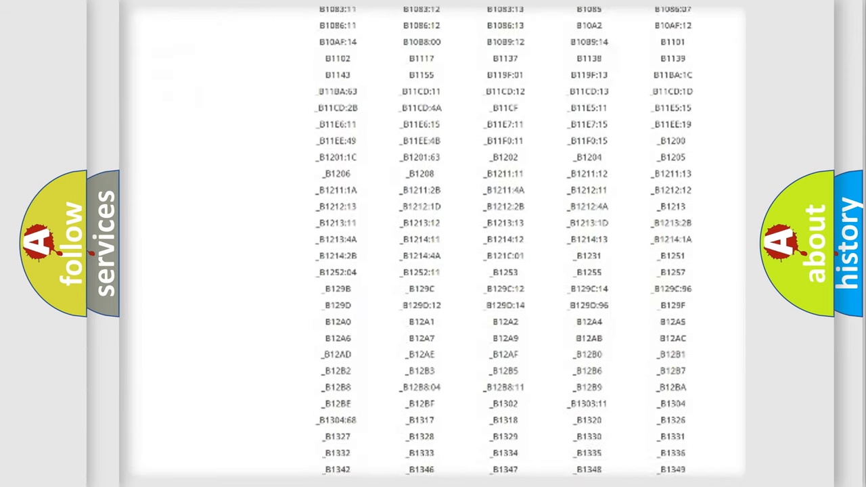
scroll(down, 3)
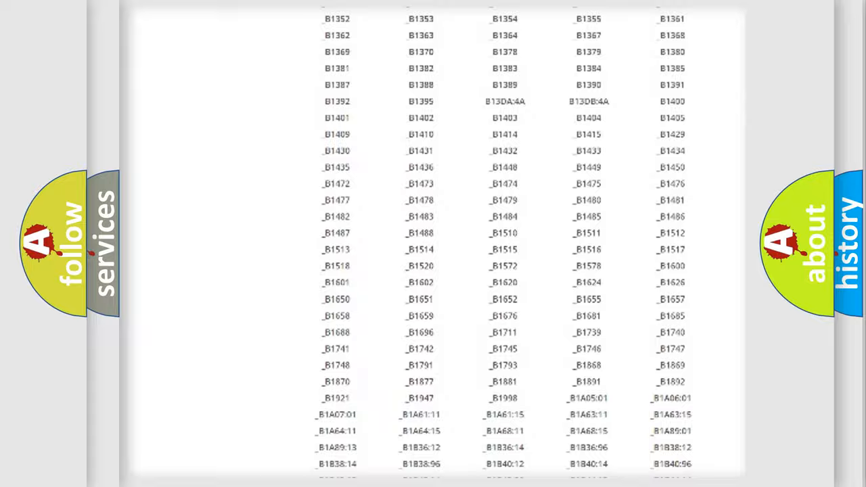
scroll(up, 3)
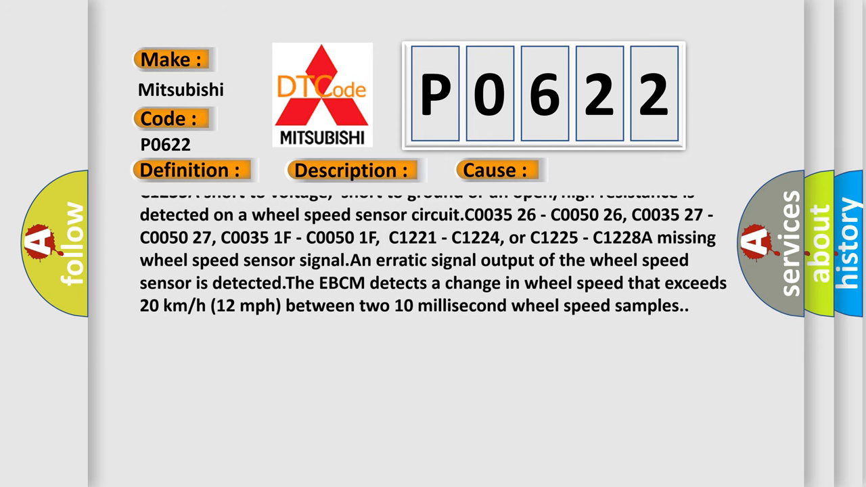
scroll(up, 3)
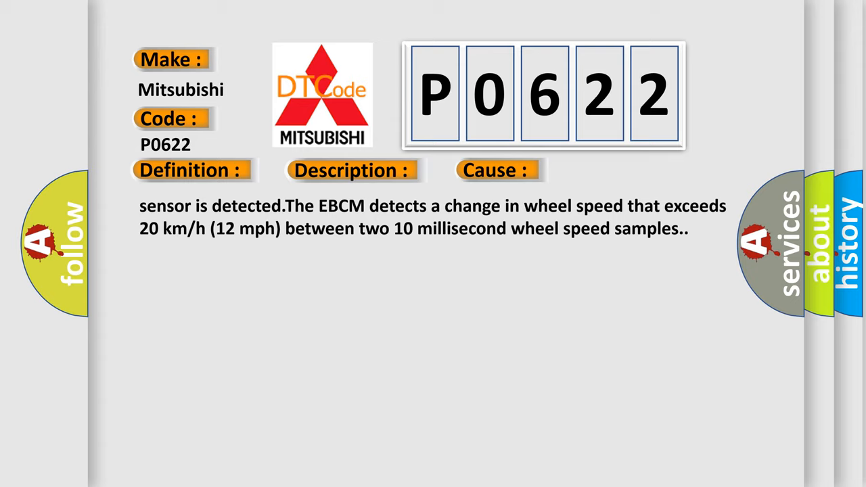
scroll(up, 3)
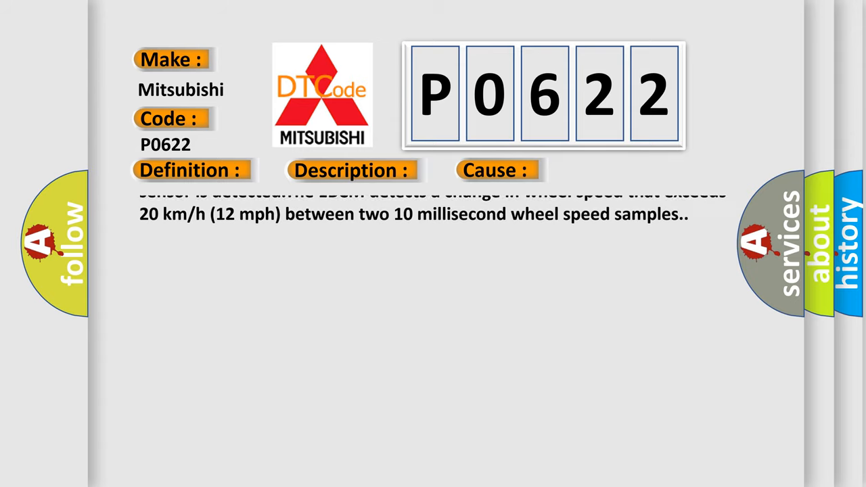
scroll(up, 3)
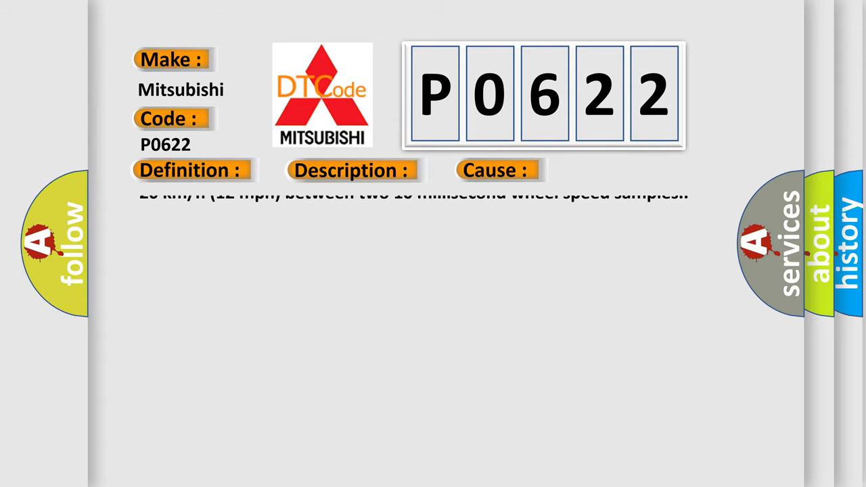